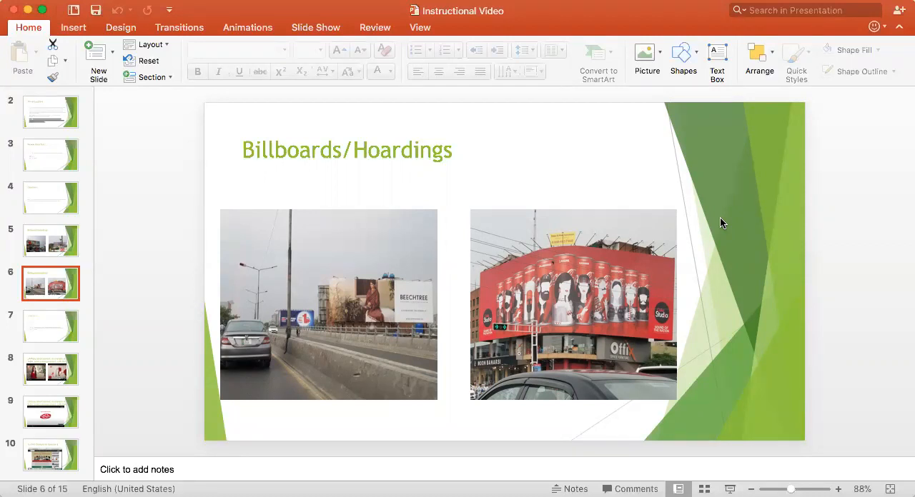
{"action": "mouse_move", "coordinate": [100, 224]}
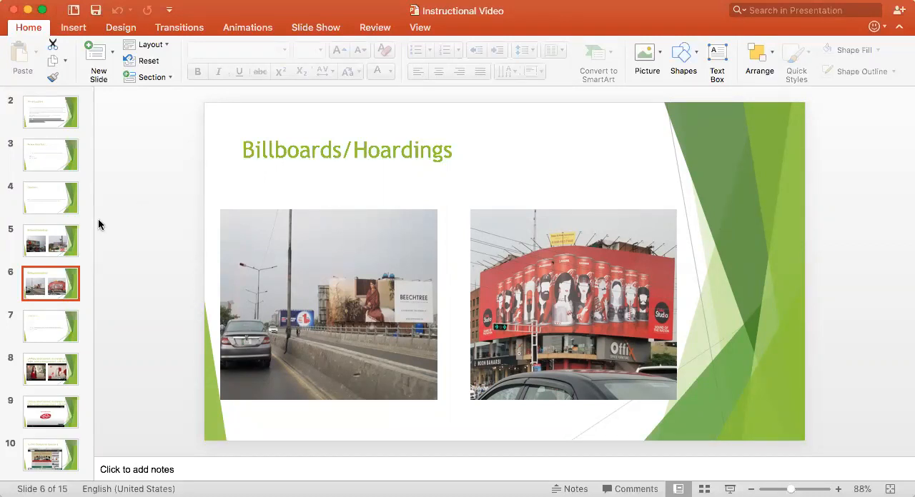
- Show slide 7, the Question 2 prompt asking for a Public Service Announcement PR example
{"action": "left_click", "coordinate": [50, 326]}
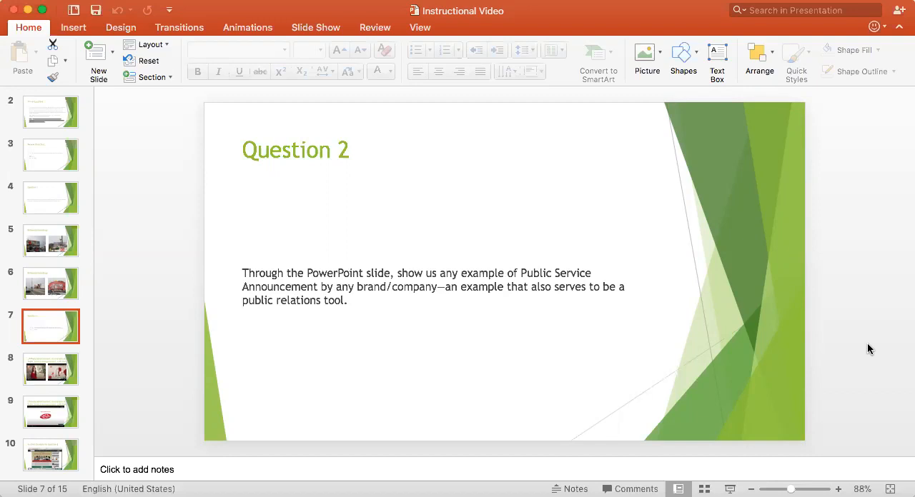
- Show slide 8, the Lifebuoy Public Service Announcement example with two videos
{"action": "left_click", "coordinate": [50, 370]}
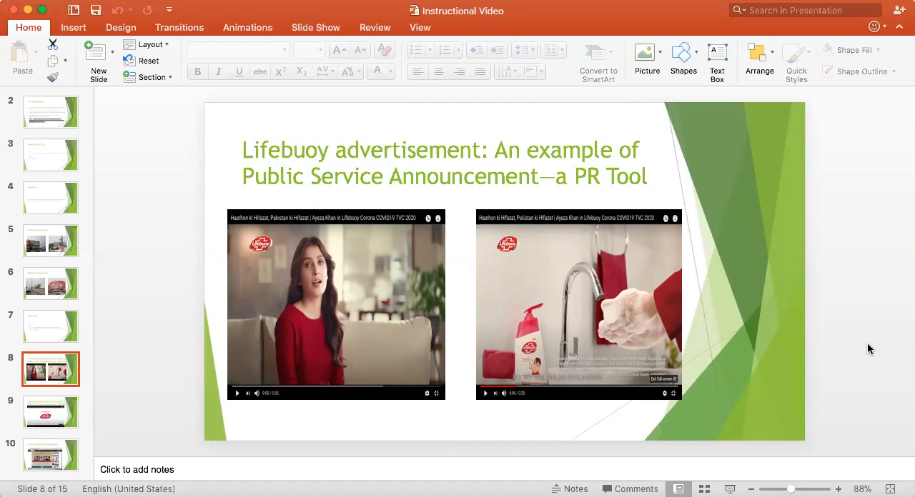
{"action": "mouse_move", "coordinate": [335, 326]}
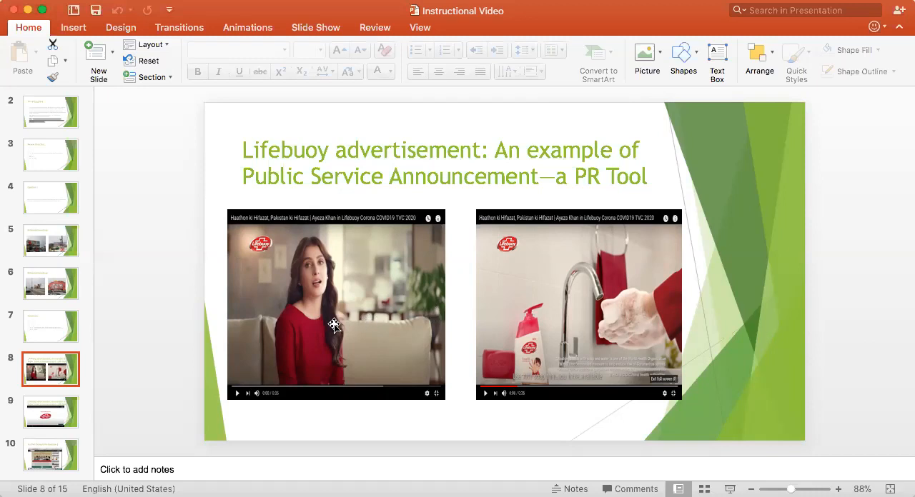
{"action": "mouse_move", "coordinate": [384, 434]}
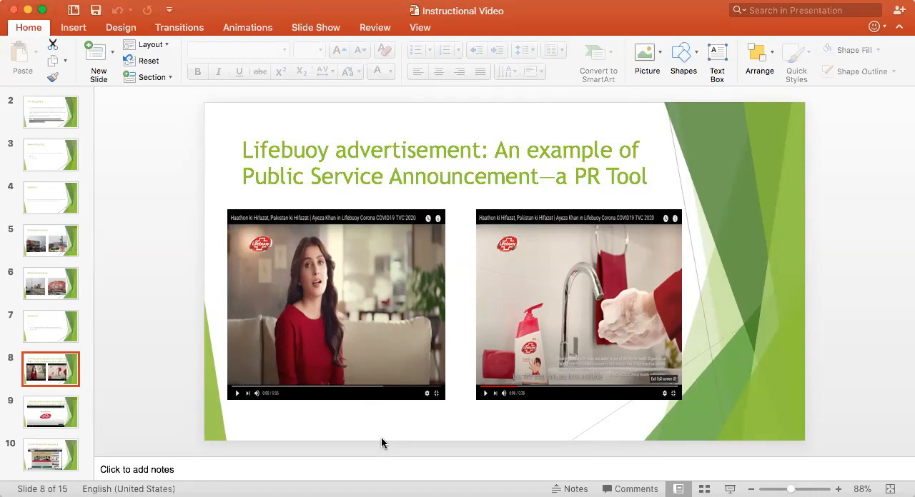
{"action": "mouse_move", "coordinate": [377, 440]}
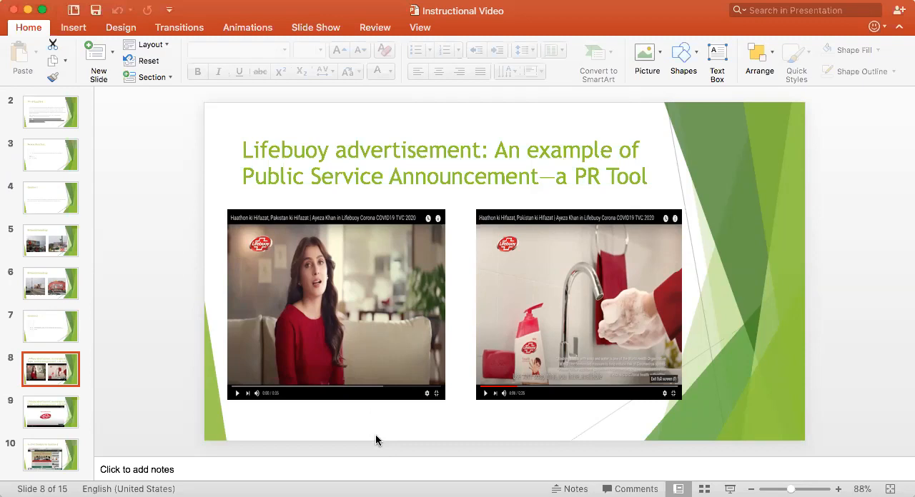
{"action": "mouse_move", "coordinate": [642, 10]}
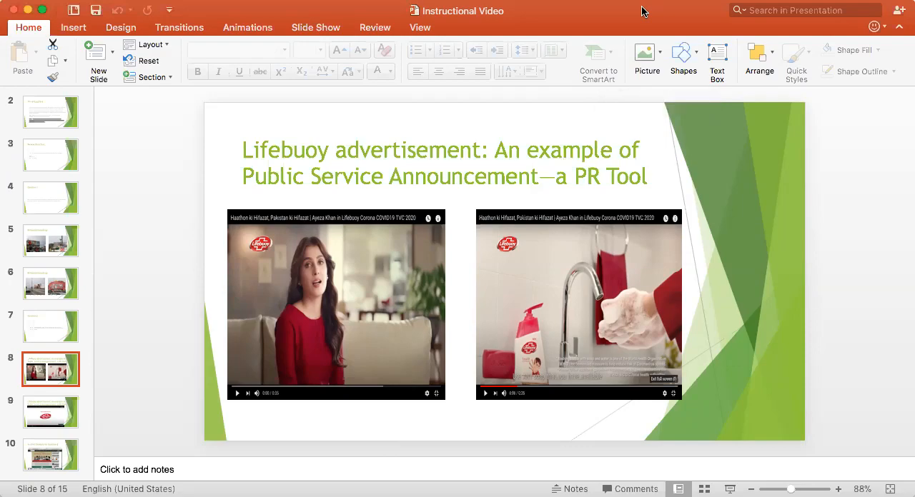